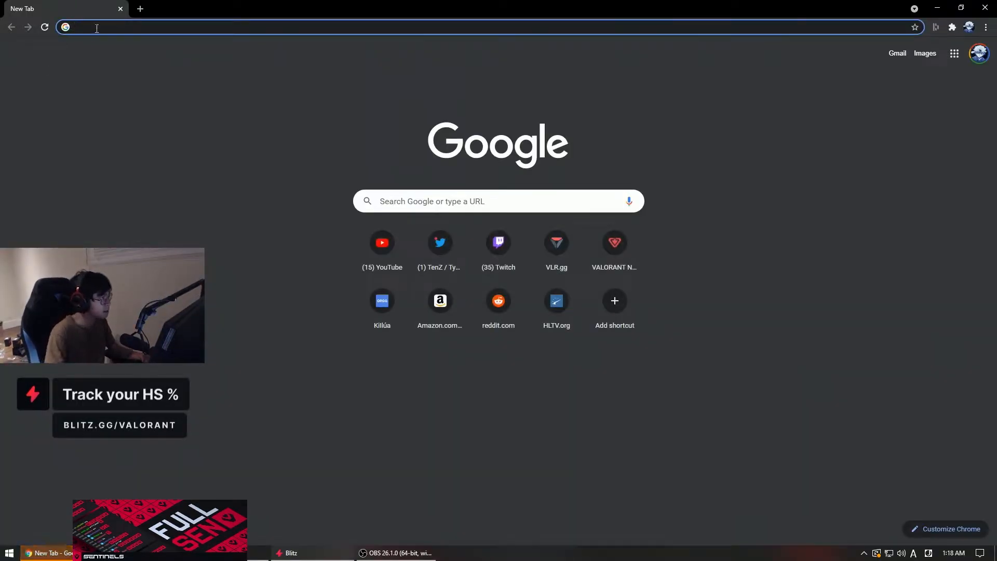
# - Search 'DPI deviation starlight 12' and open the mouse-sensitivity.com DPI Analyzer result
pyautogui.write('DPI deviation starlight 12')
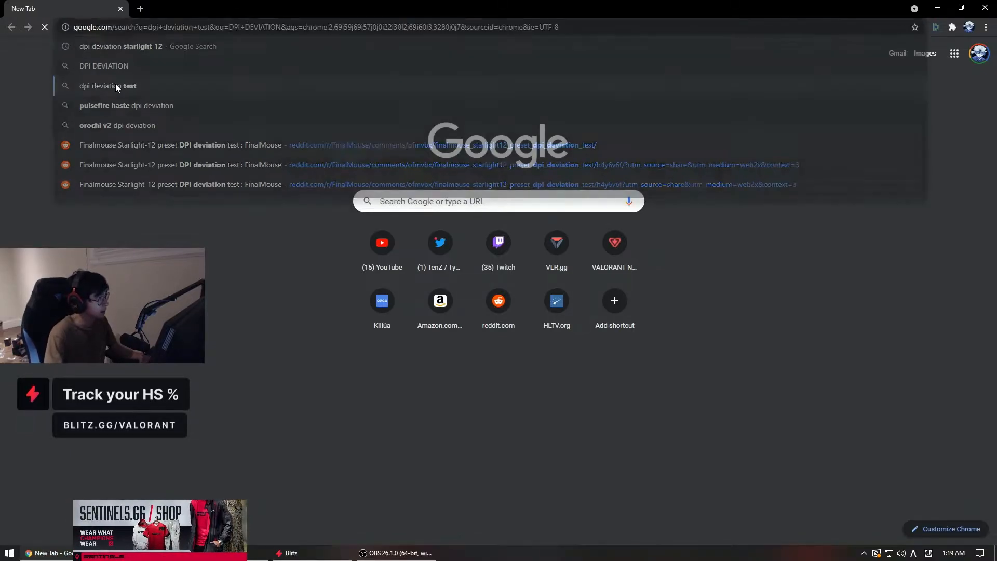
pyautogui.click(107, 86)
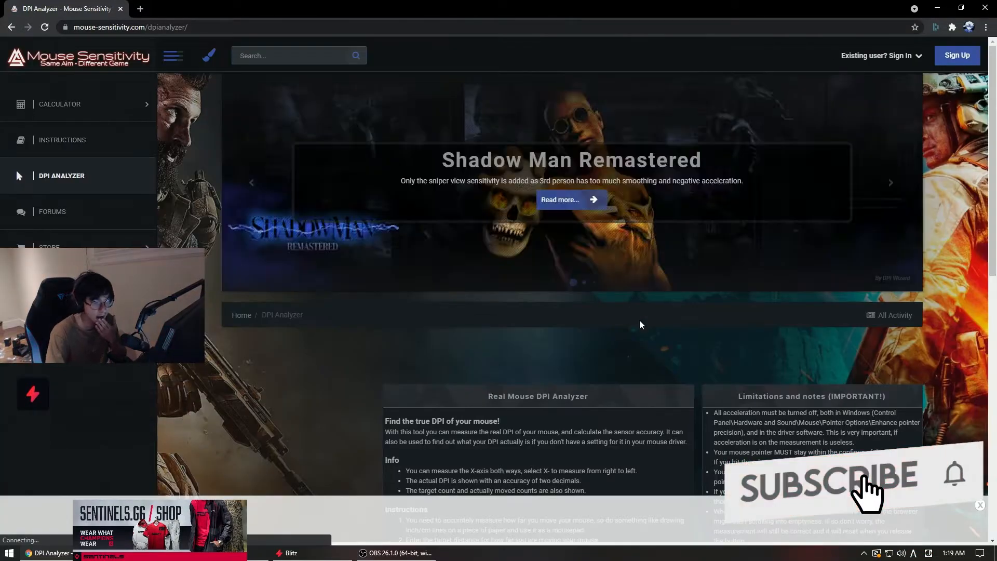
# - Enter 800 as configured DPI and a 4 cm target distance in the analyzer
pyautogui.scroll(-3)
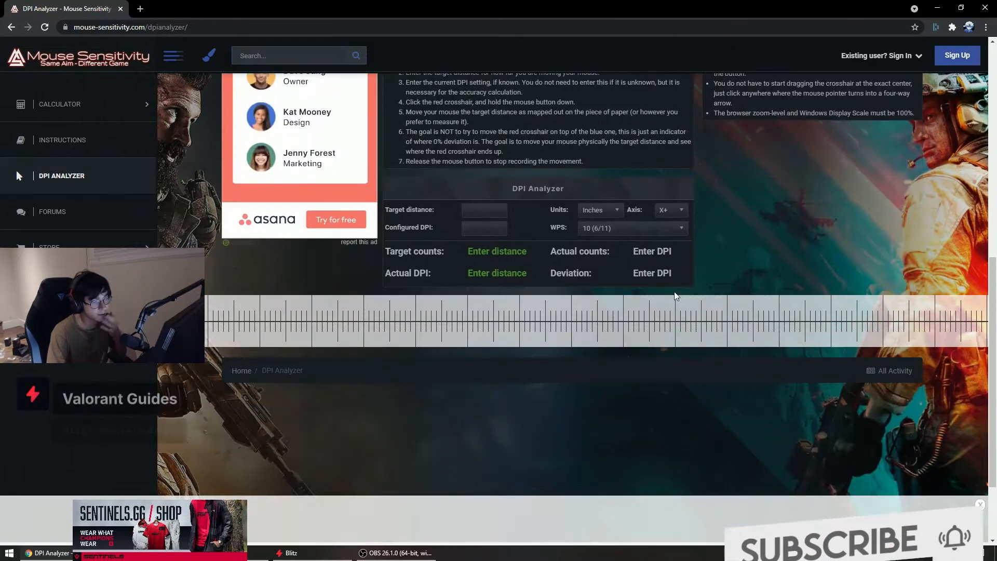
pyautogui.click(483, 227)
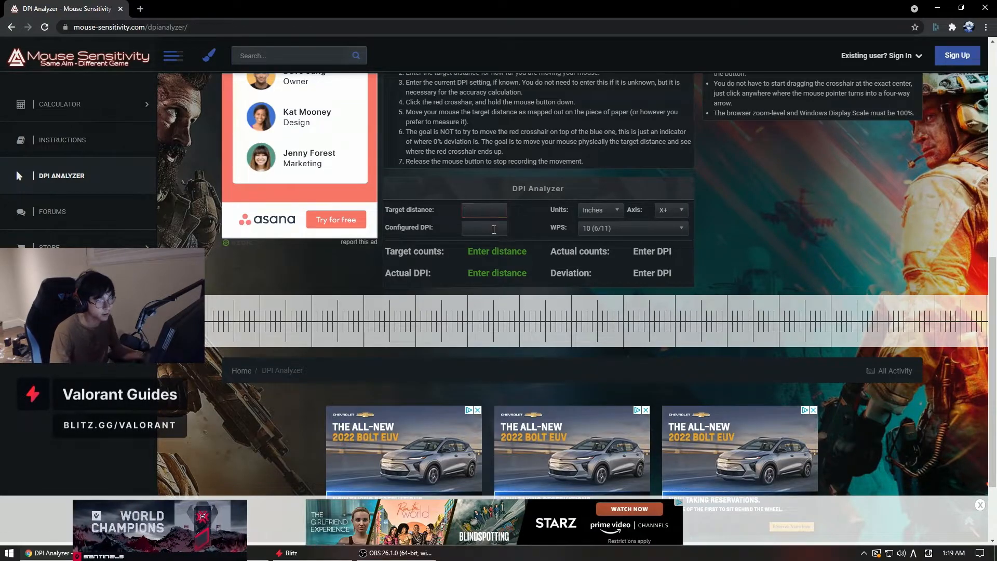
pyautogui.write('800')
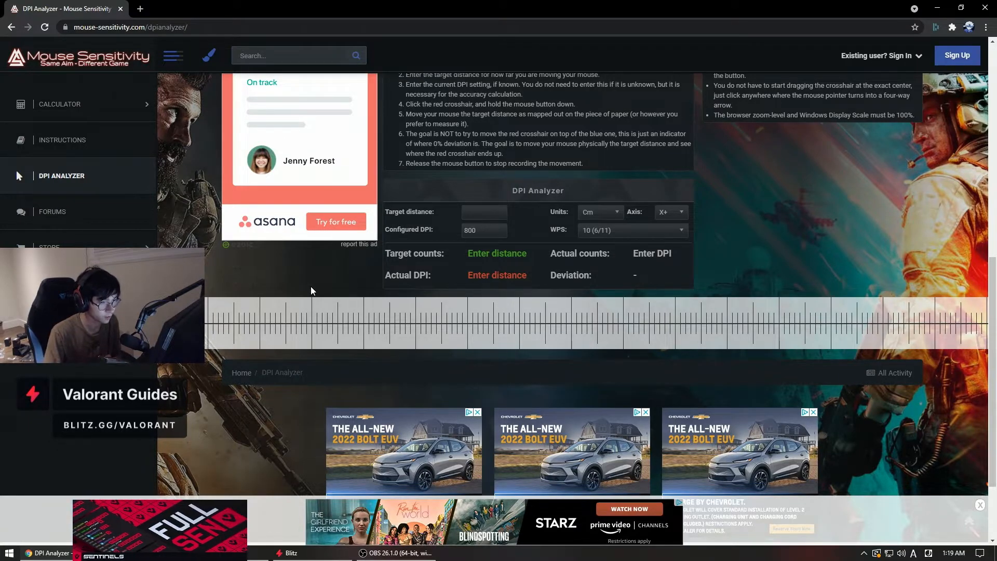
pyautogui.click(597, 211)
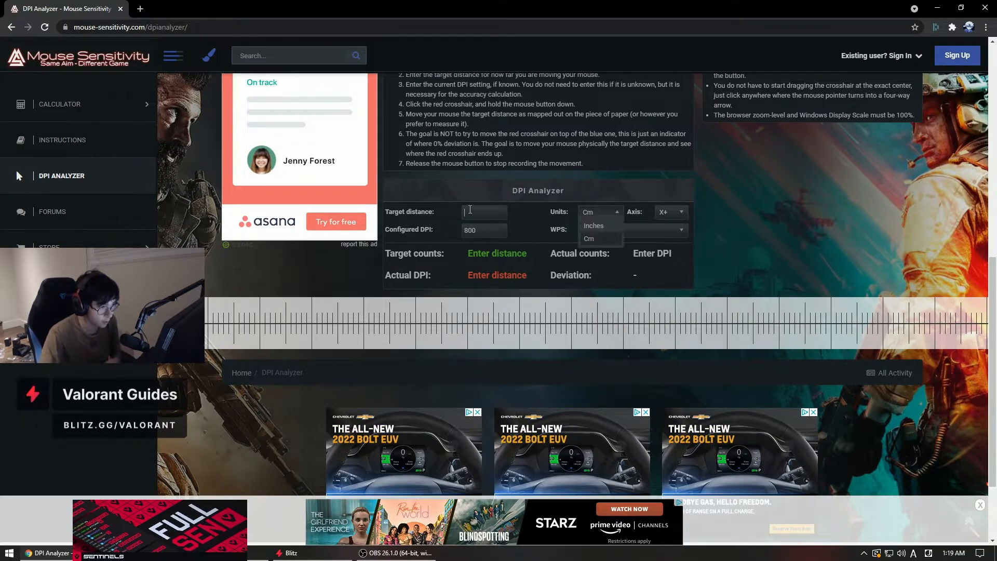
pyautogui.write('4')
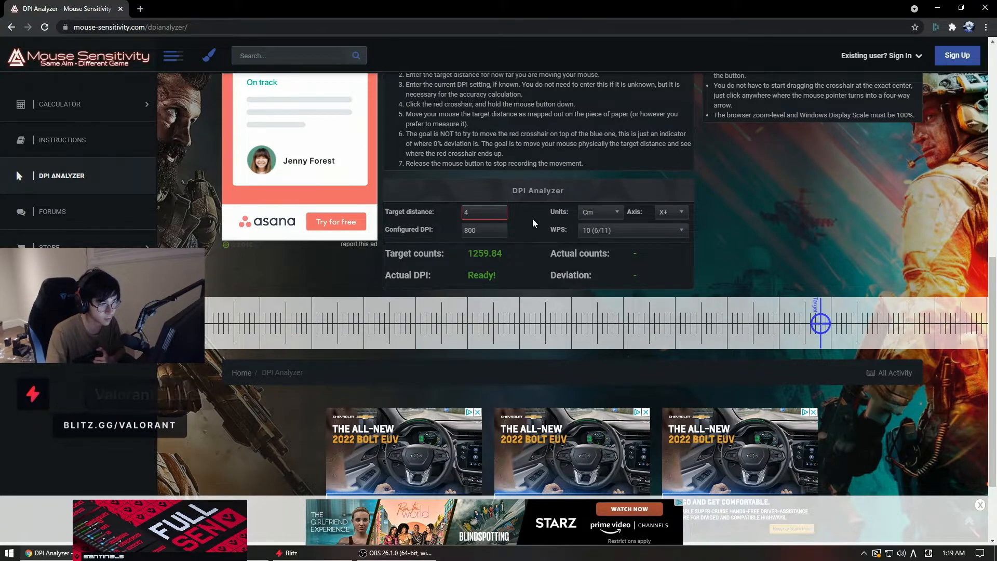